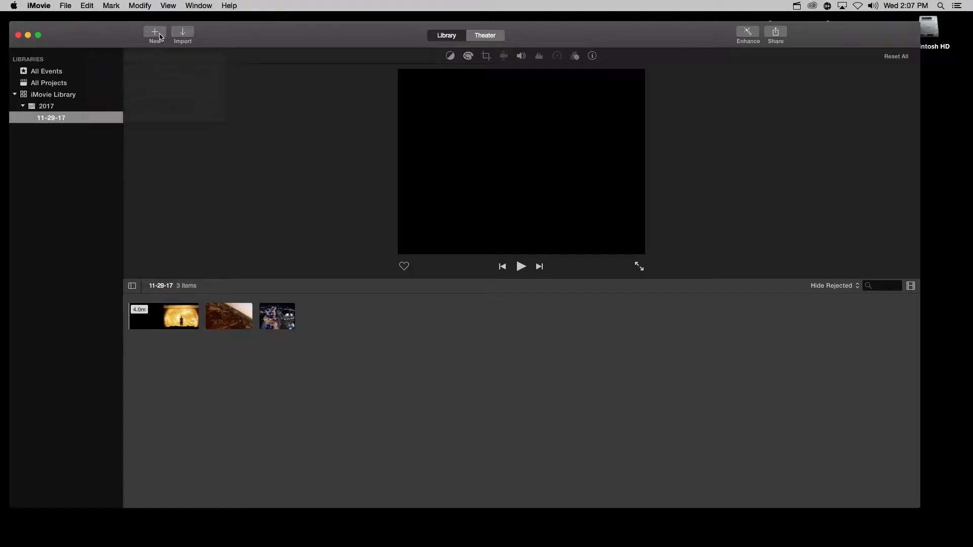
mouse_move(289, 191)
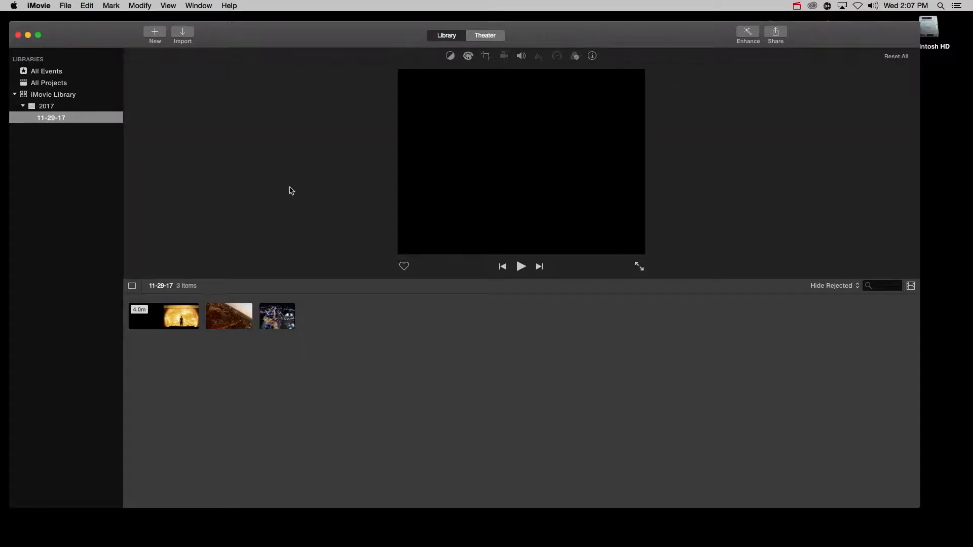
- Create a no-theme movie project named My Movie in the 11-29-17 event
left_click(154, 34)
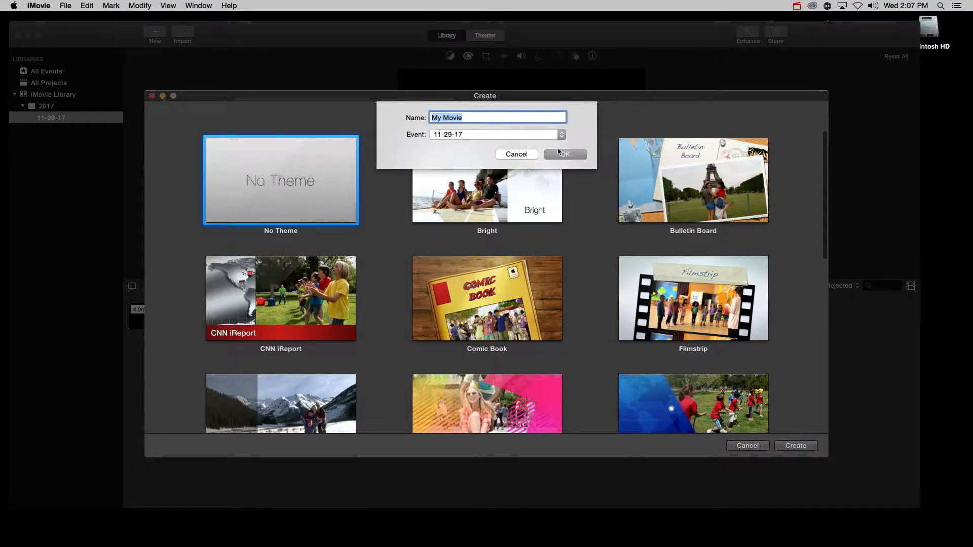
left_click(564, 154)
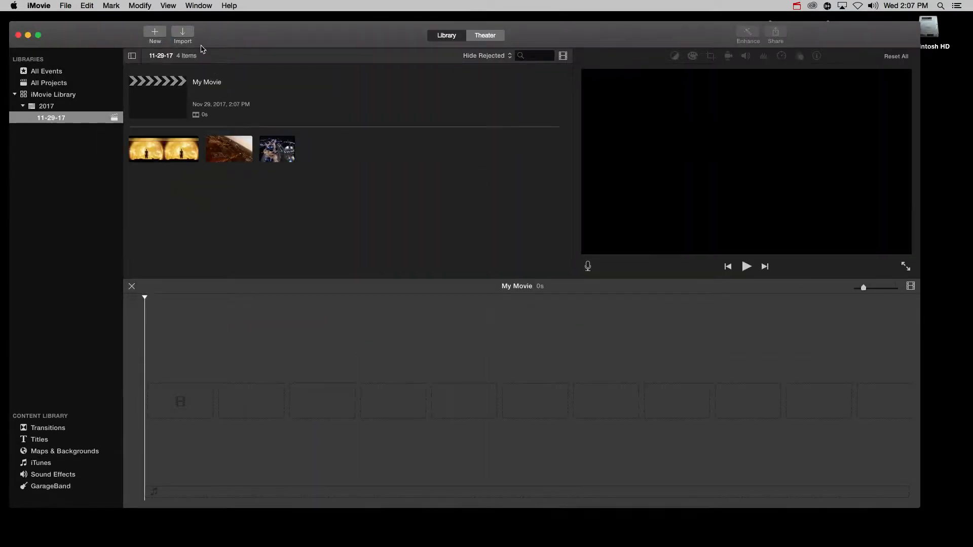
left_click(182, 36)
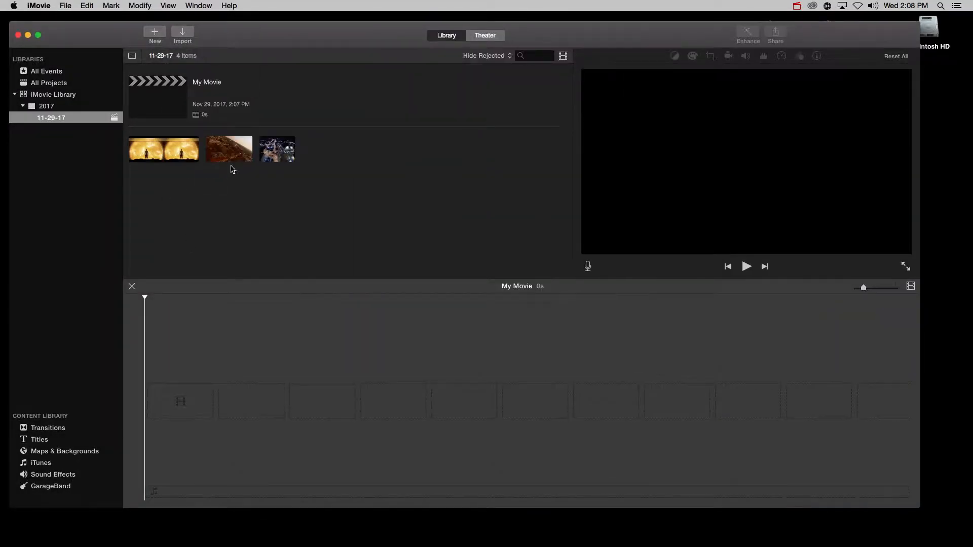
- Add the 47-second campus aerial clip, preview it, and detach its audio
left_click(229, 149)
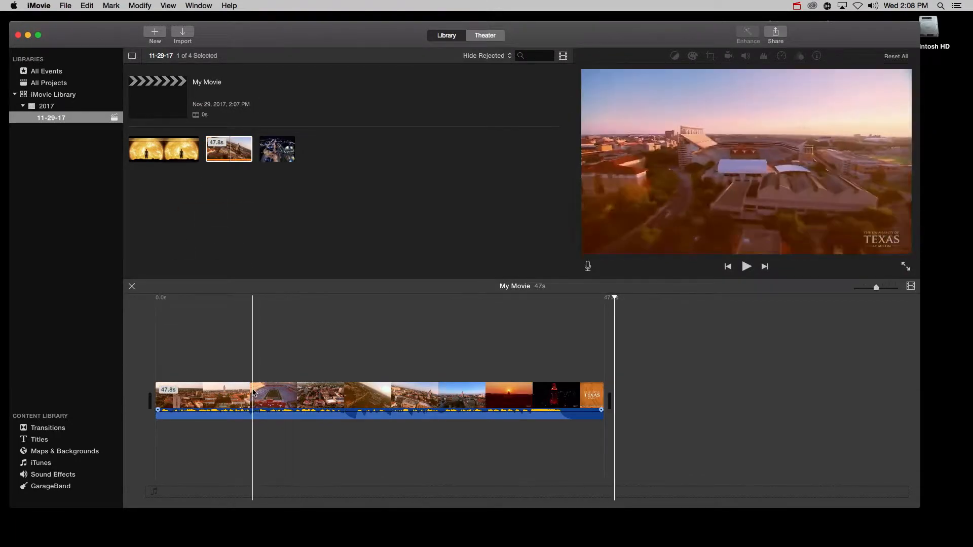
left_click(693, 56)
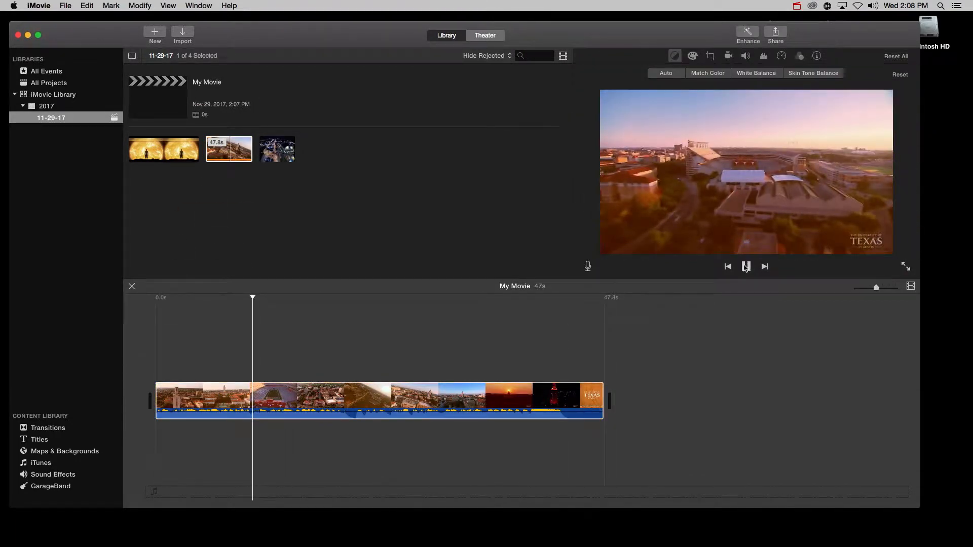
left_click(746, 266)
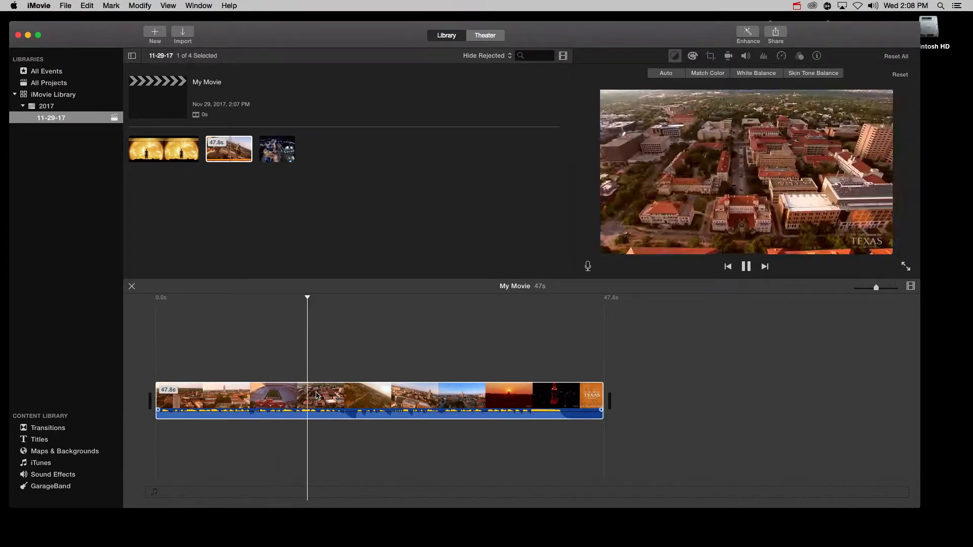
right_click(316, 397)
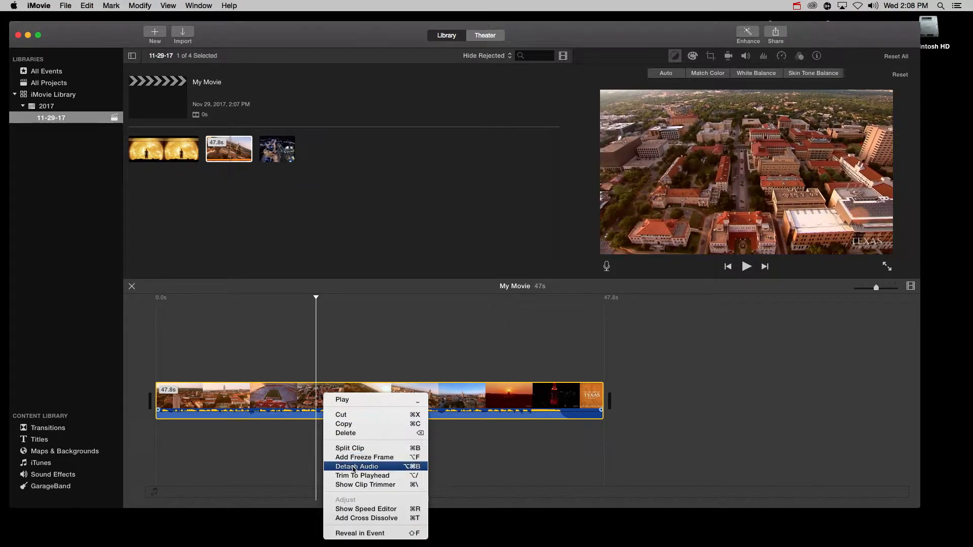
left_click(356, 466)
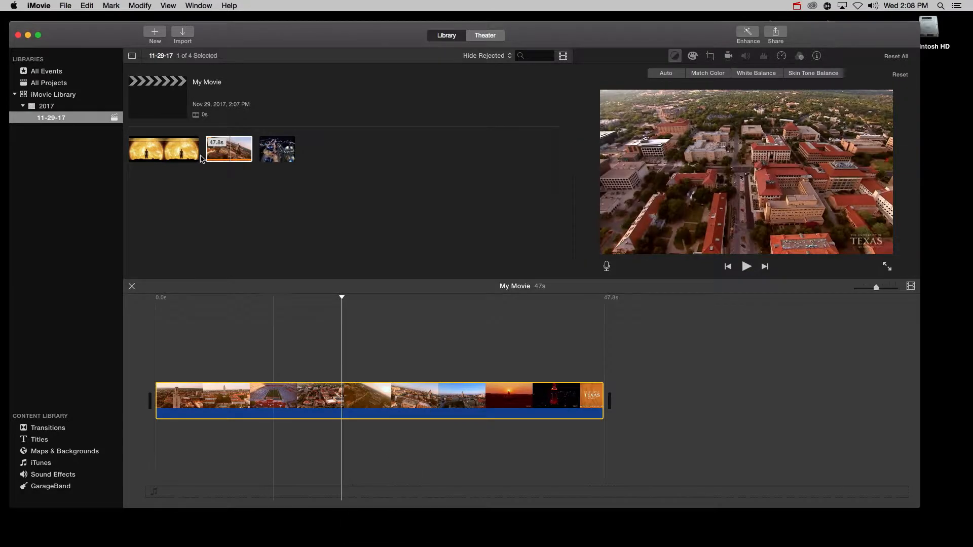
left_click(163, 149)
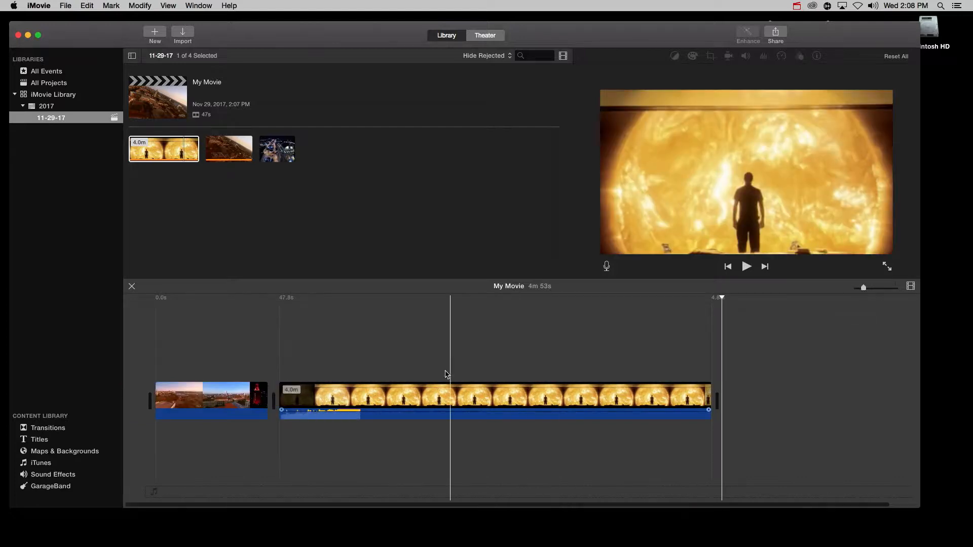
- Detach the Requiem for a Dream audio from the sun clip and split off its video
left_click(675, 56)
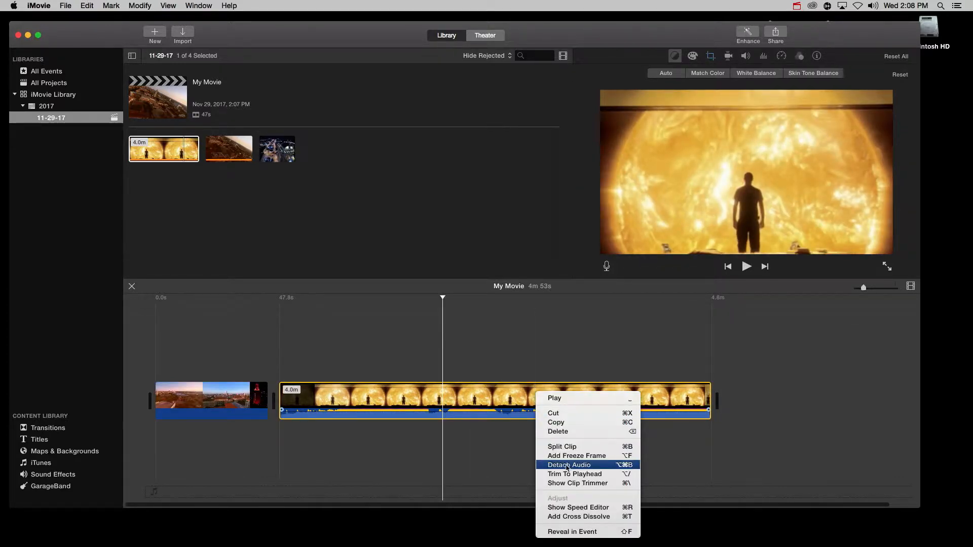
left_click(569, 465)
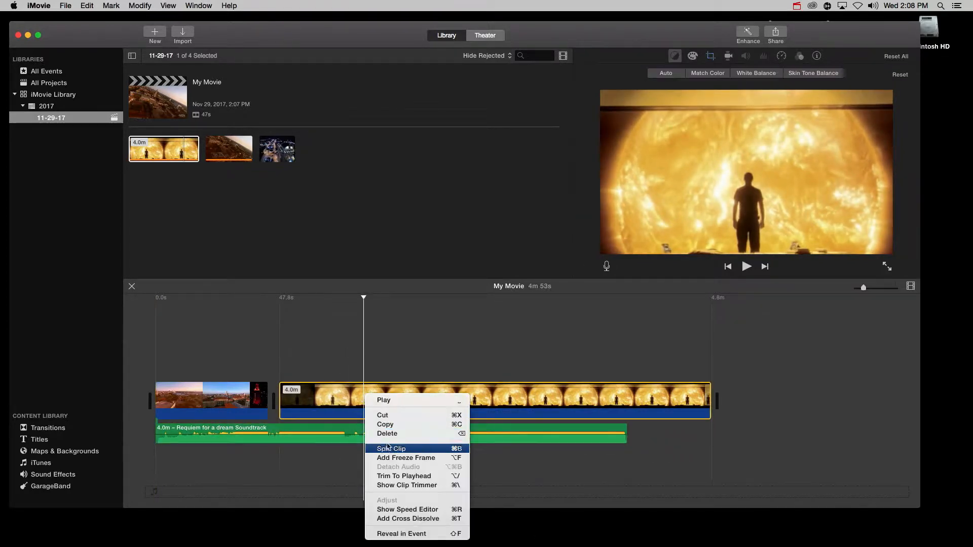
left_click(387, 433)
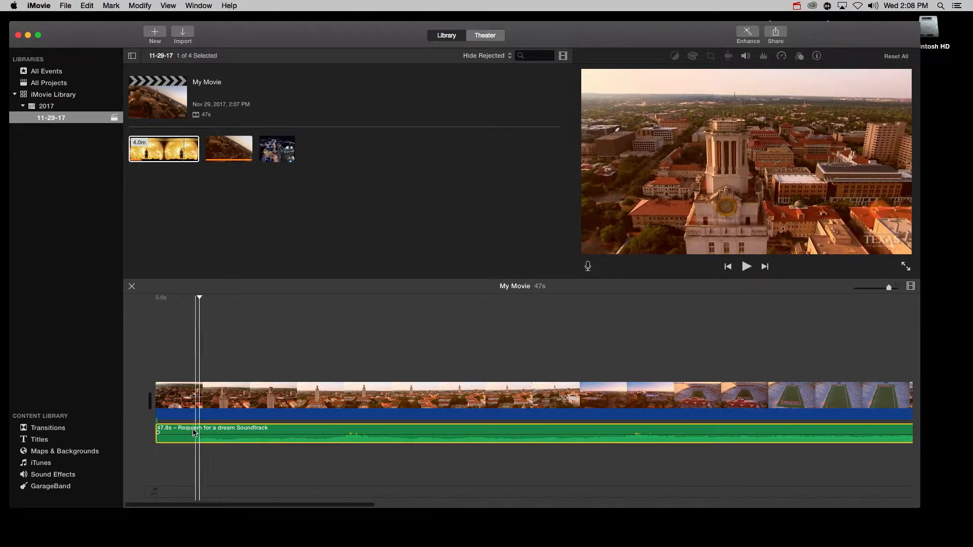
- Trim the green Requiem soundtrack clip from 47.8 to 46.9 seconds
right_click(199, 428)
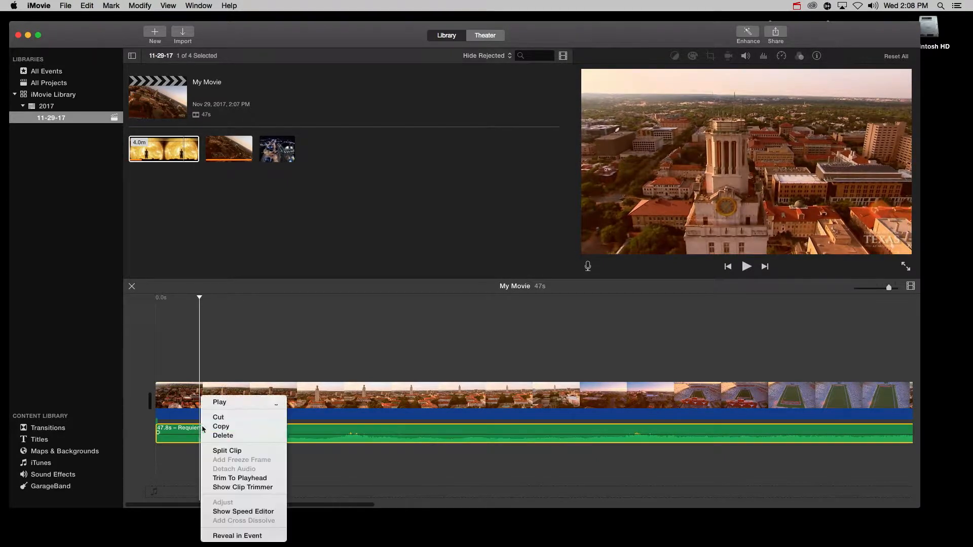
left_click(226, 450)
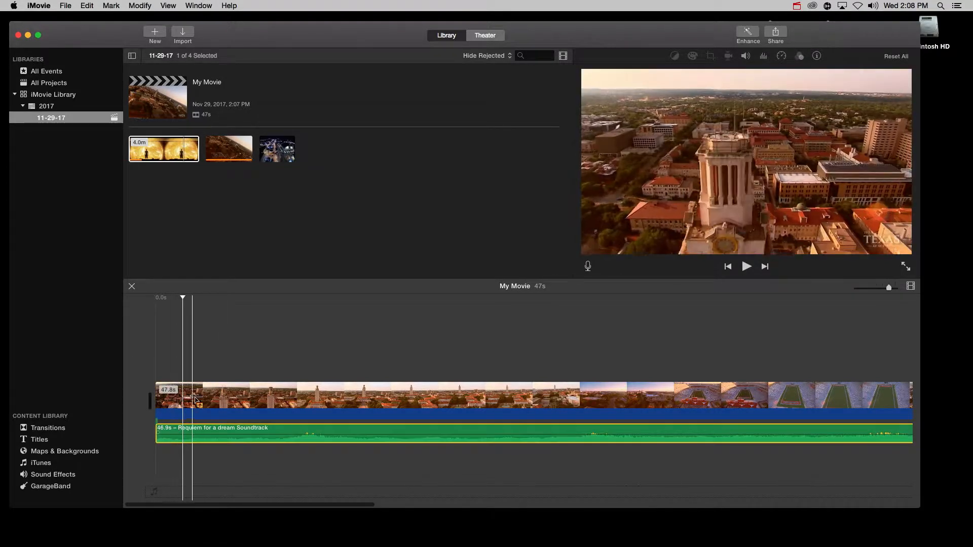
left_click(747, 266)
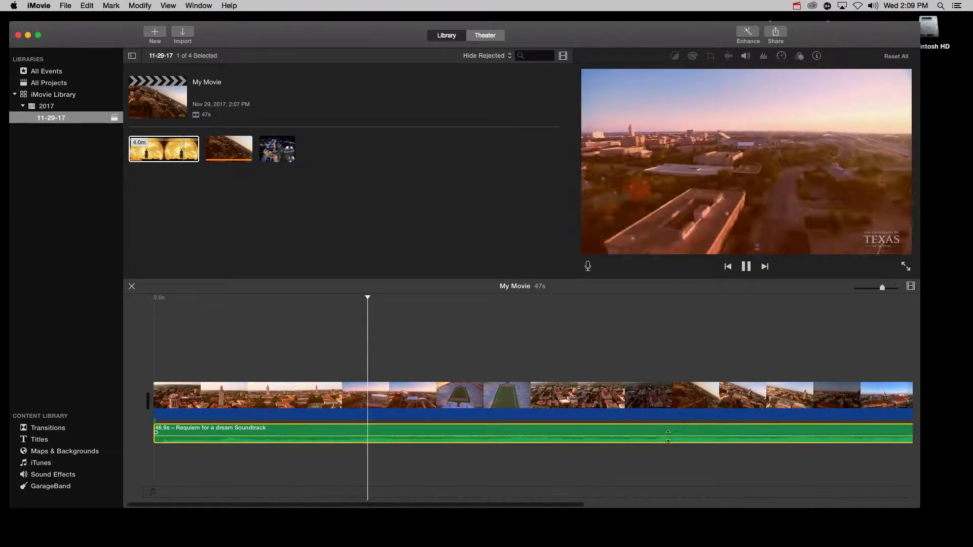
- Preview the movie, show the soundtrack volume at 59%, and add the night tower clip
left_click(746, 56)
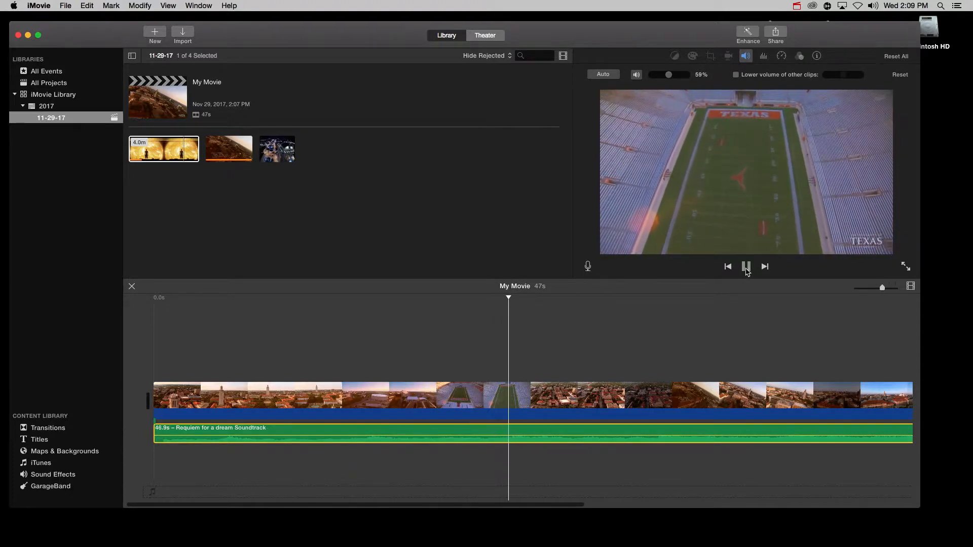
left_click(747, 266)
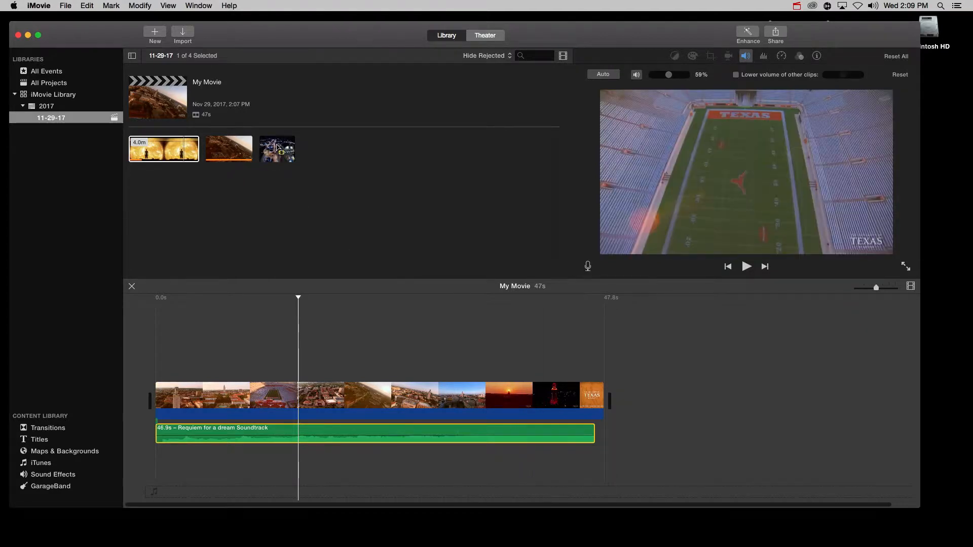
left_click(276, 148)
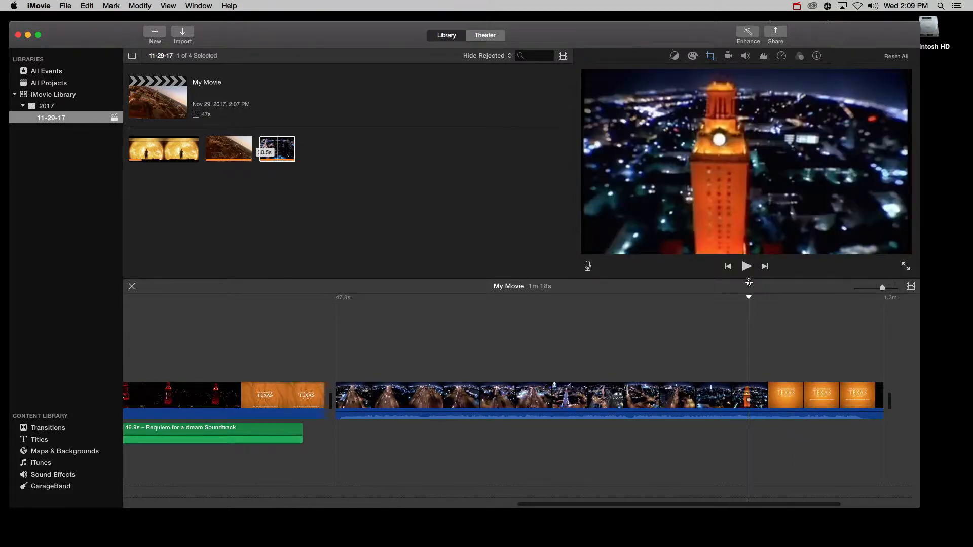
- Review the slogan clip and delete the long night-campus clip
left_click(746, 266)
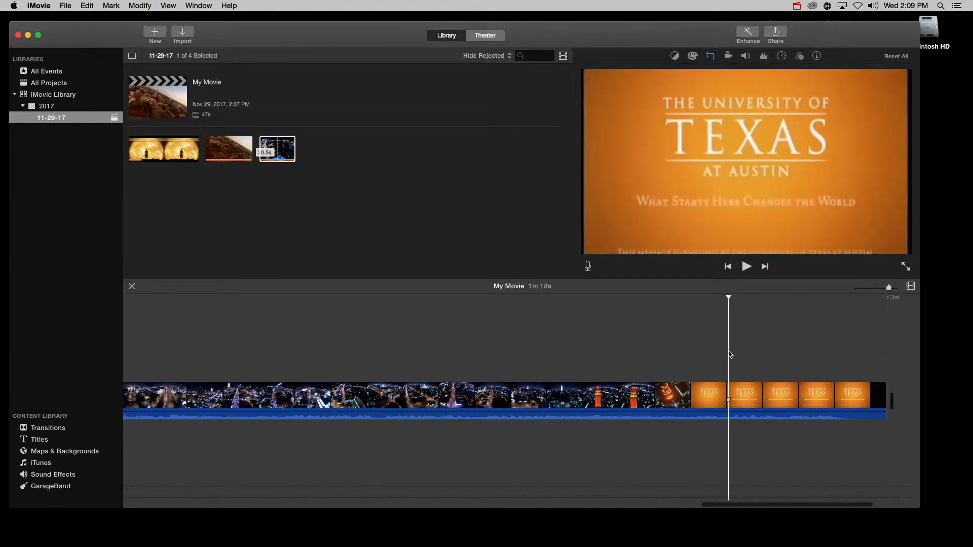
left_click(747, 267)
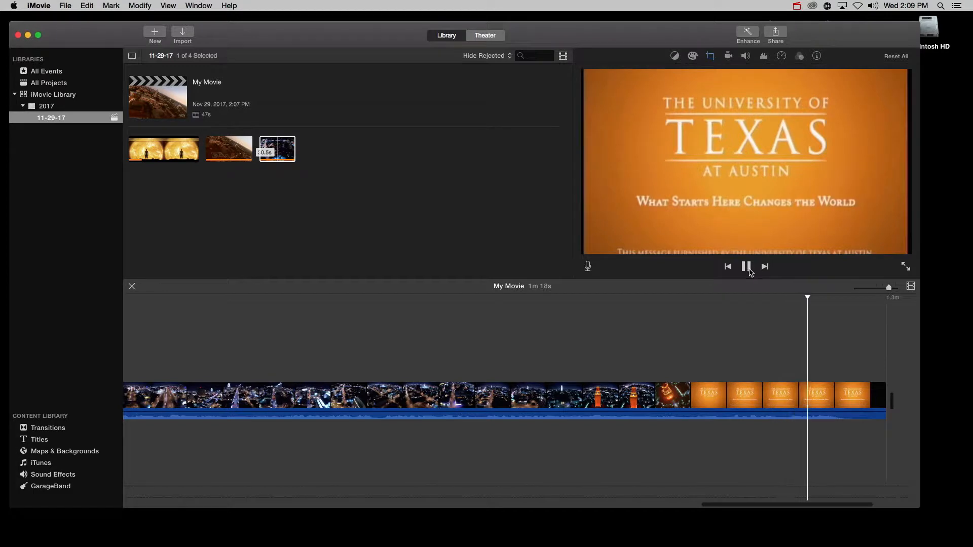
left_click(746, 266)
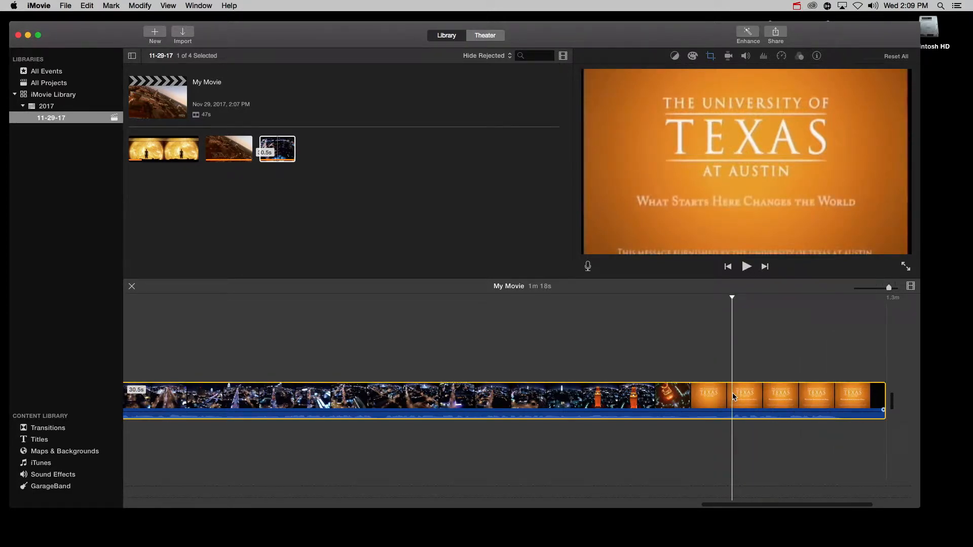
mouse_move(757, 445)
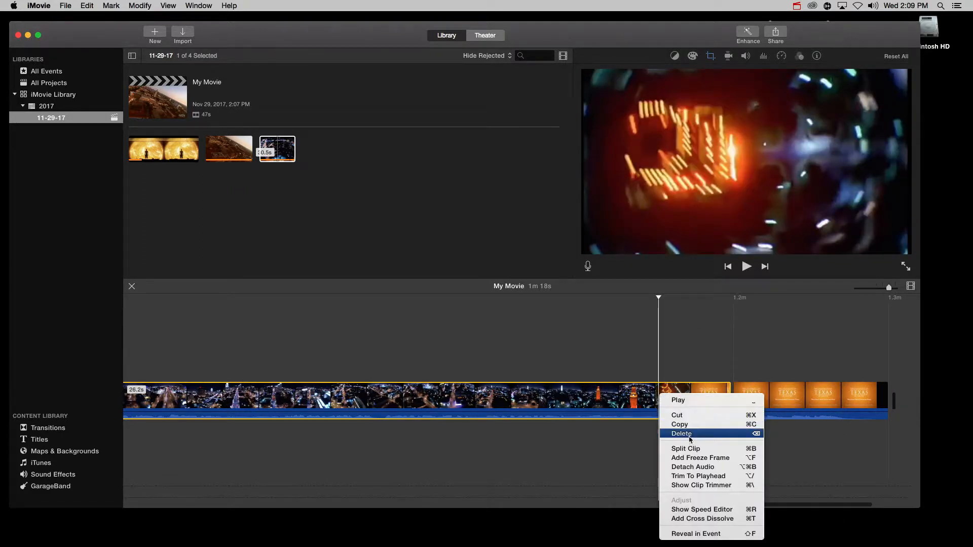
left_click(682, 433)
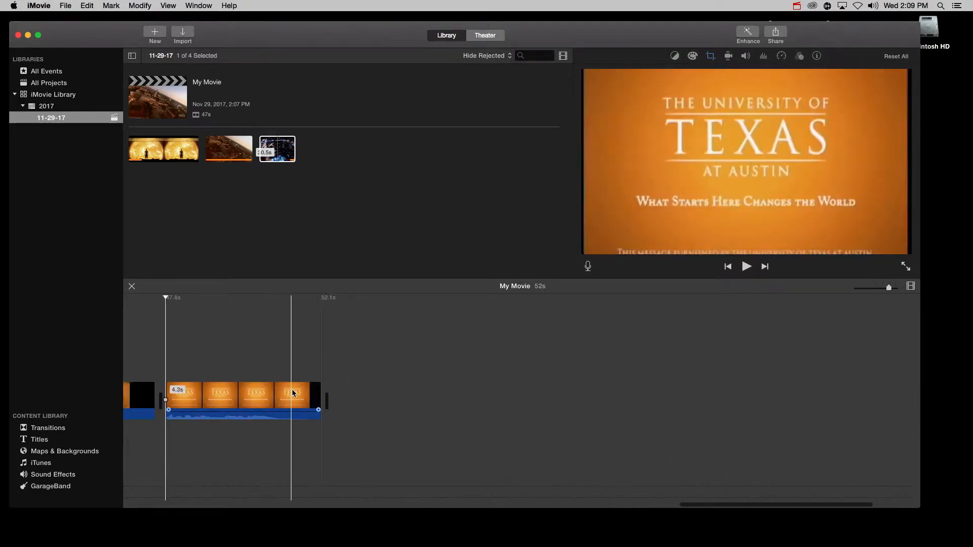
- Split off the slogan's last second, leaving 3.3 seconds, and detach its audio
right_click(292, 394)
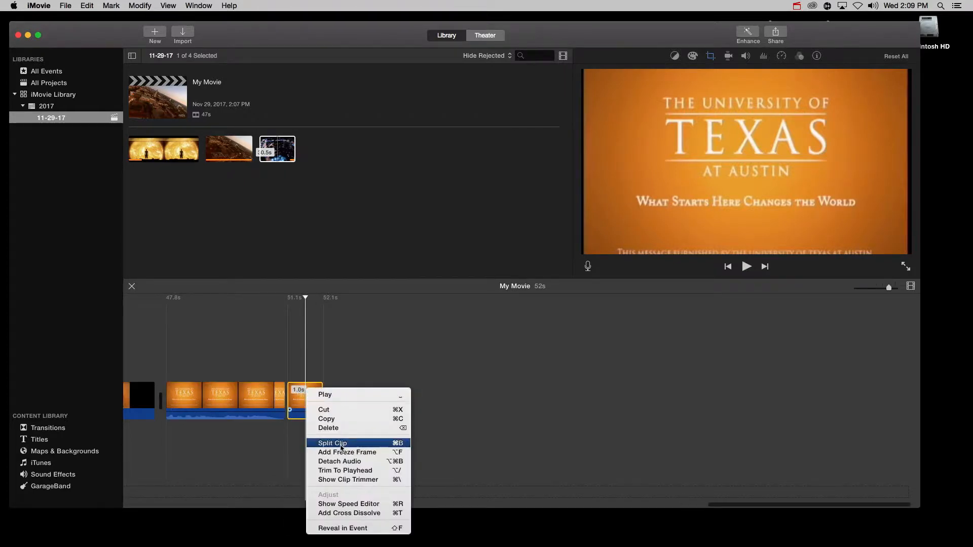
left_click(328, 428)
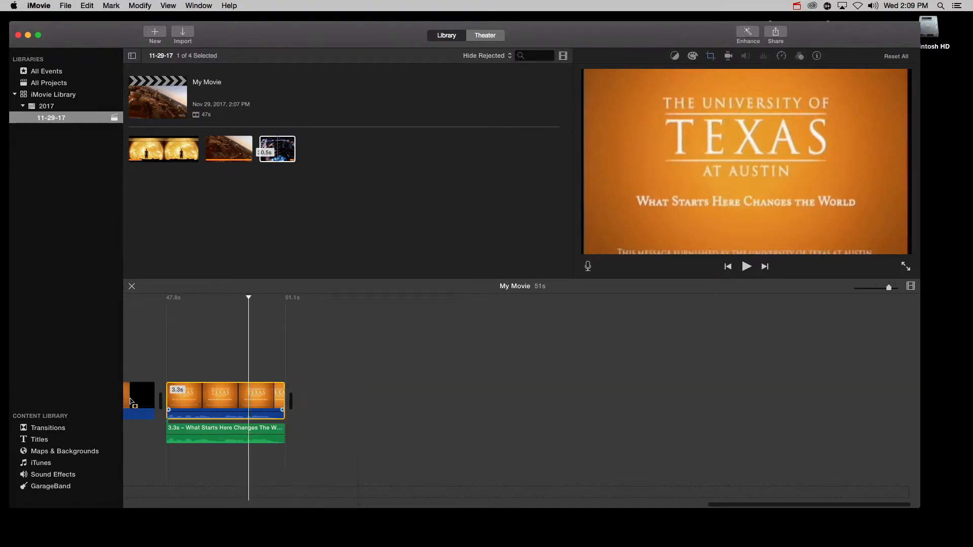
left_click(209, 429)
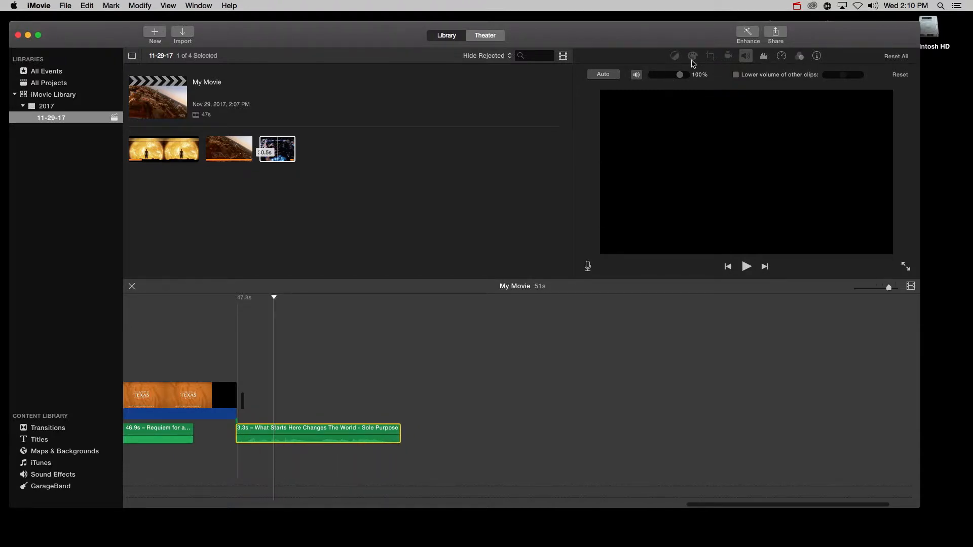
- Enable Reduce background noise at 100% for the 3.3-second slogan audio
left_click(764, 56)
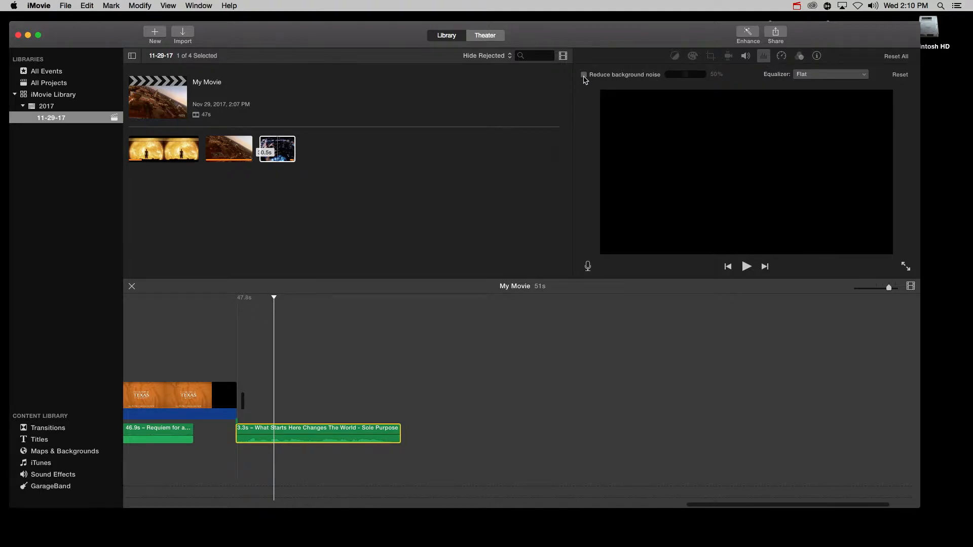
left_click(584, 74)
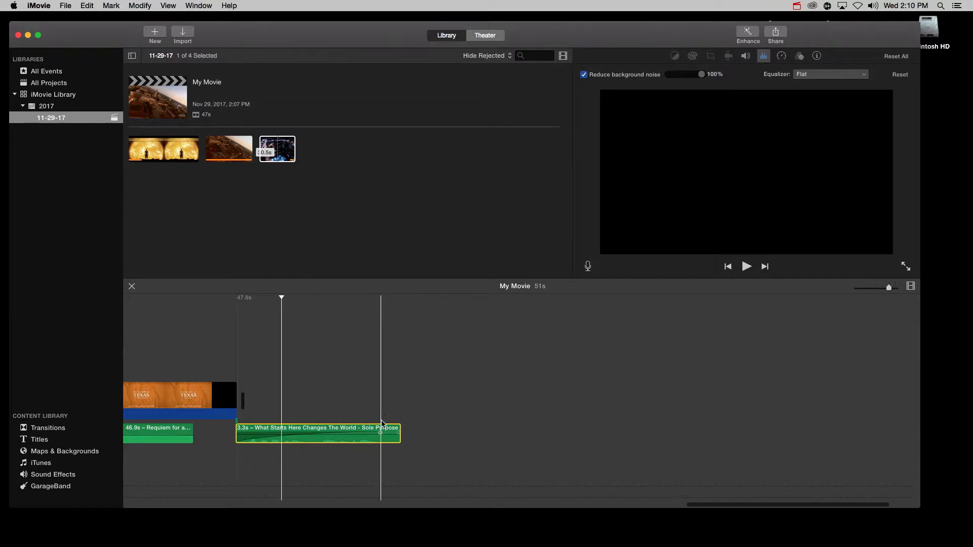
left_click(309, 429)
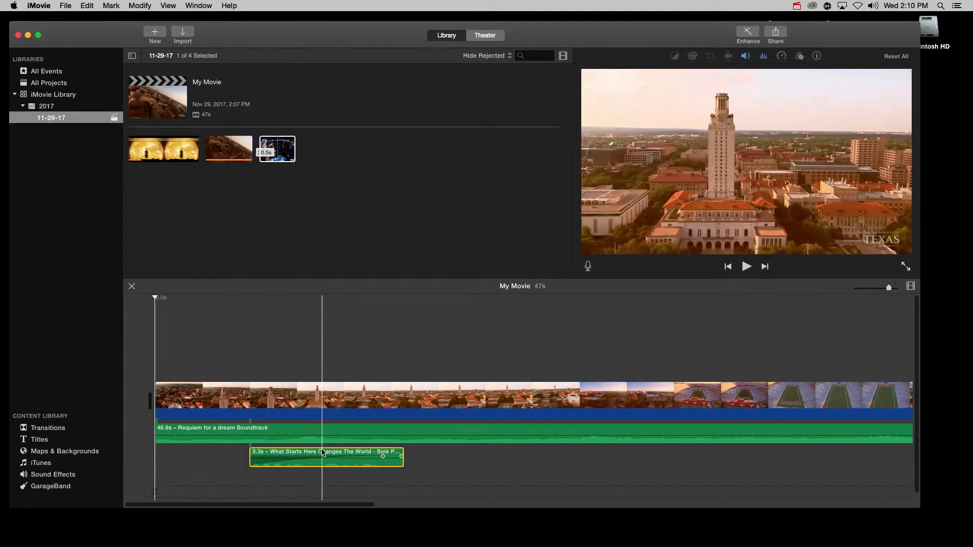
- Turn on Lower volume of other clips for the slogan audio to duck the Requiem soundtrack
left_click(764, 56)
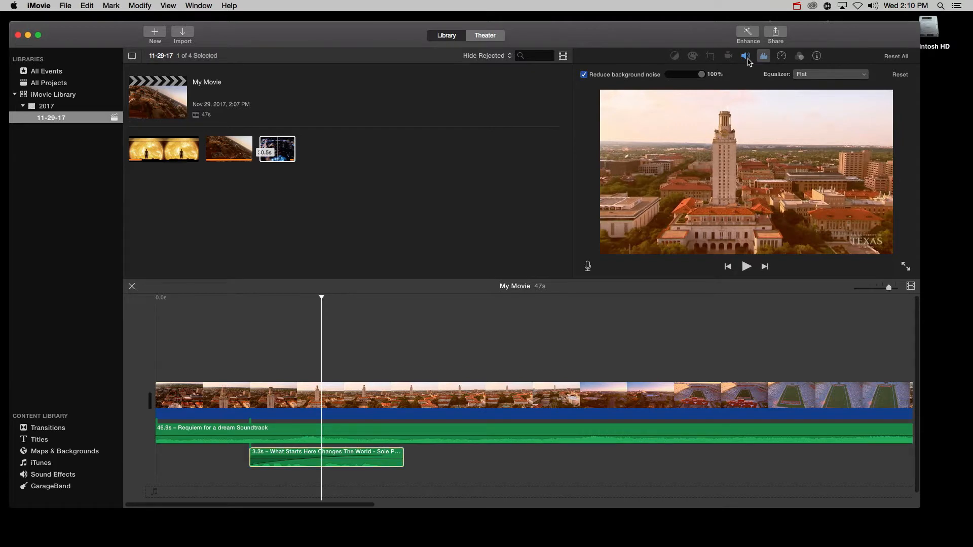
left_click(746, 56)
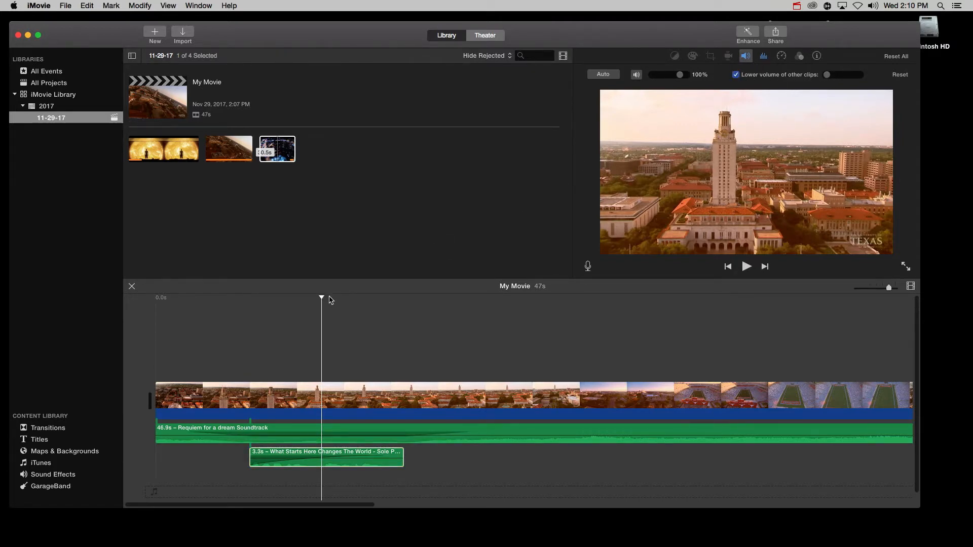
left_click(642, 329)
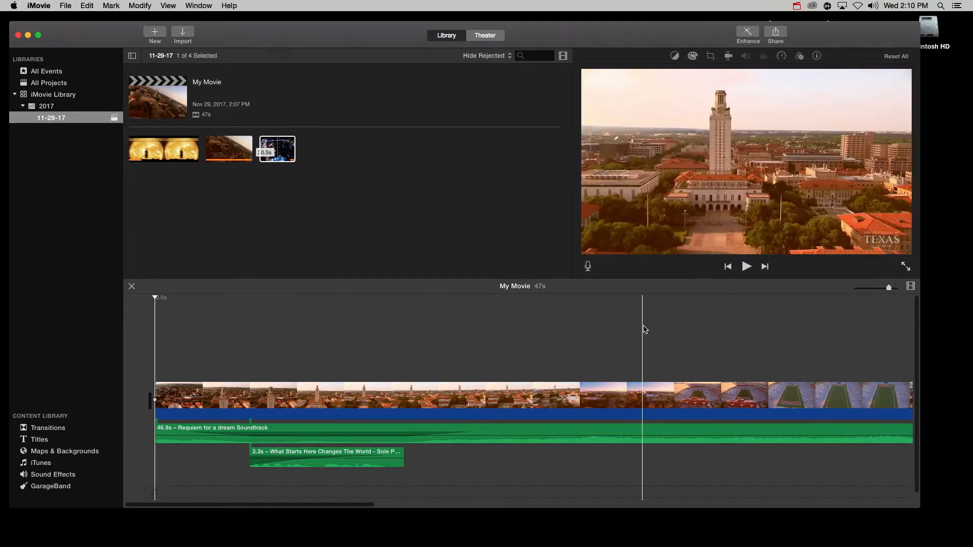
left_click(746, 266)
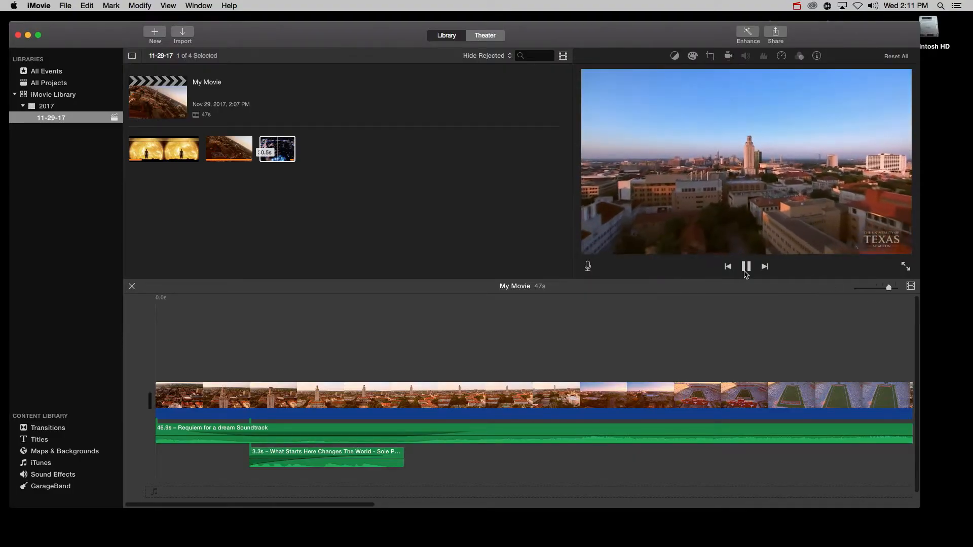
- Pause playback and browse the Sound Effects jingles like Island Short and Kickflip Long
left_click(746, 266)
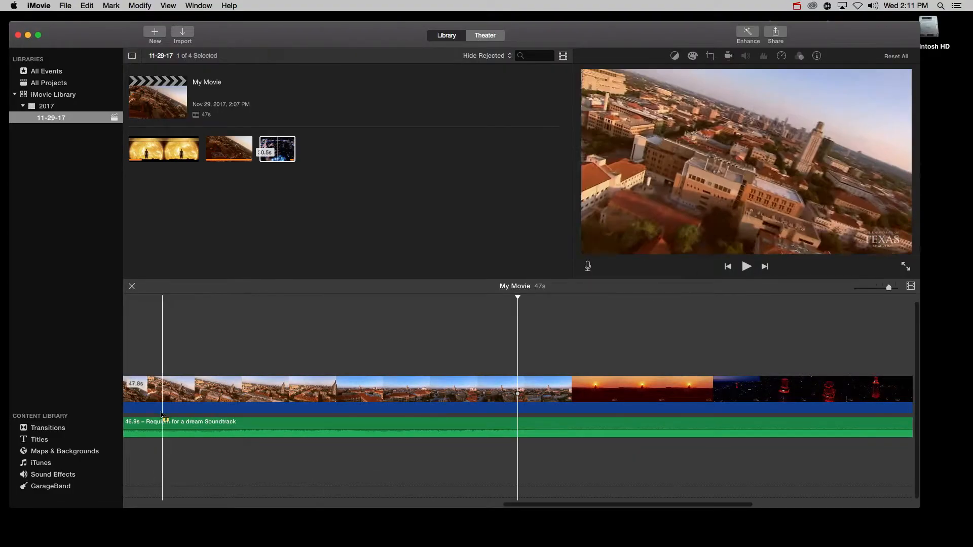
left_click(53, 474)
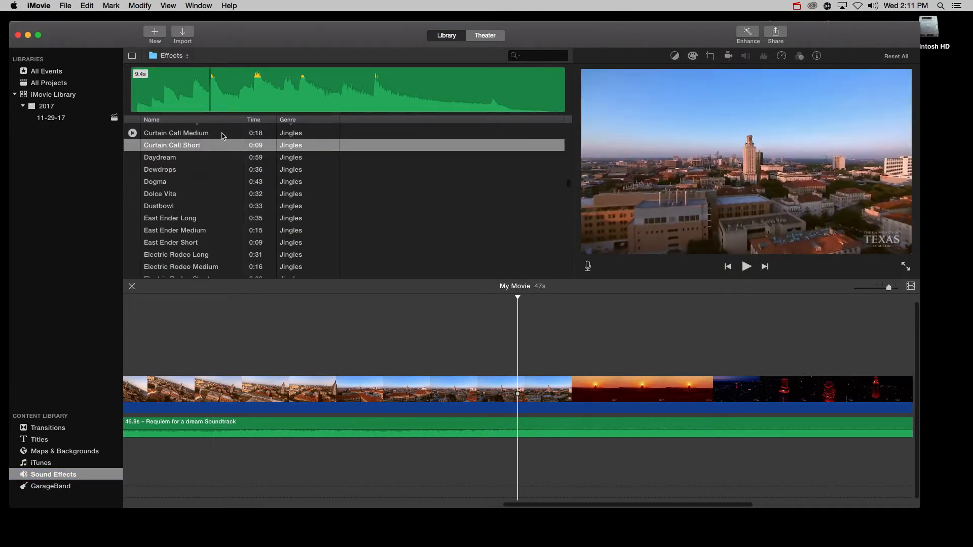
scroll("down", 3)
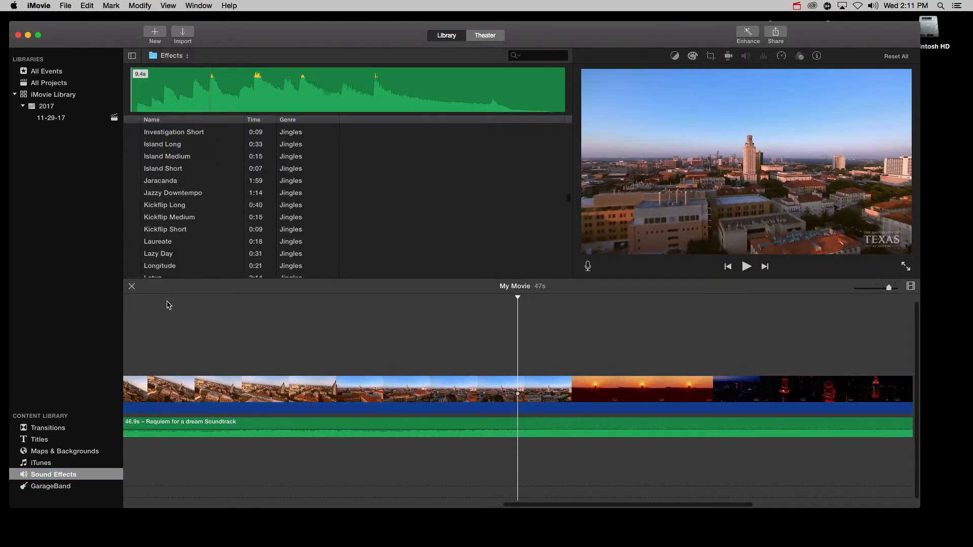